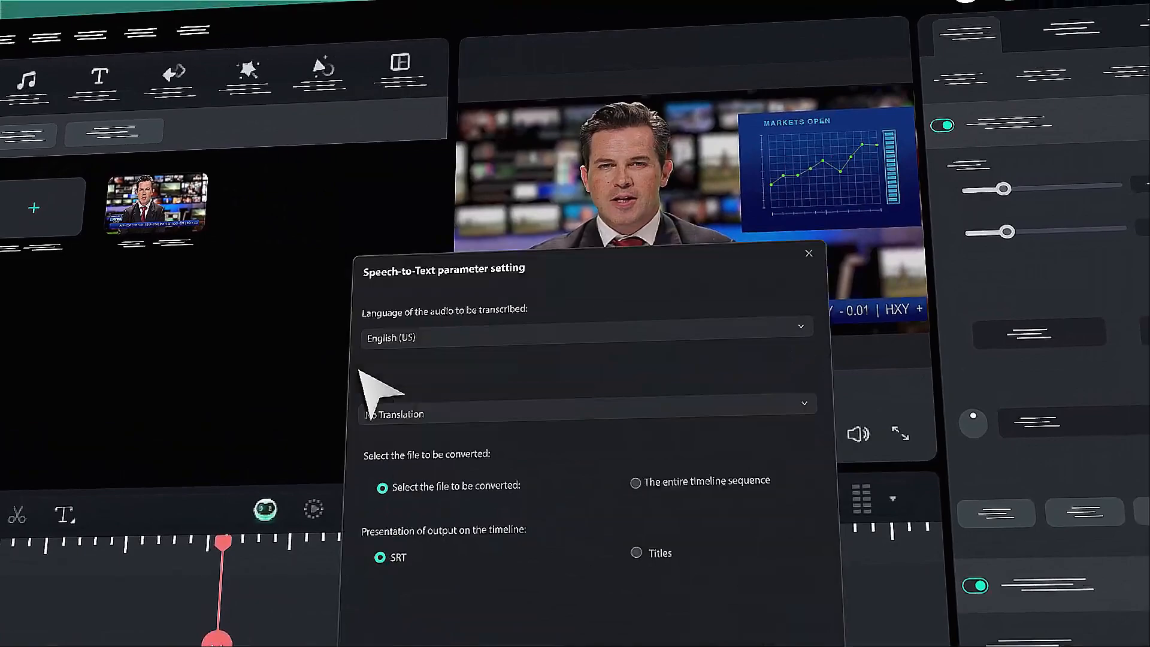
- Start the free Filmora download and save the installer from the Save As dialog
{"action": "left_click", "coordinate": [584, 404]}
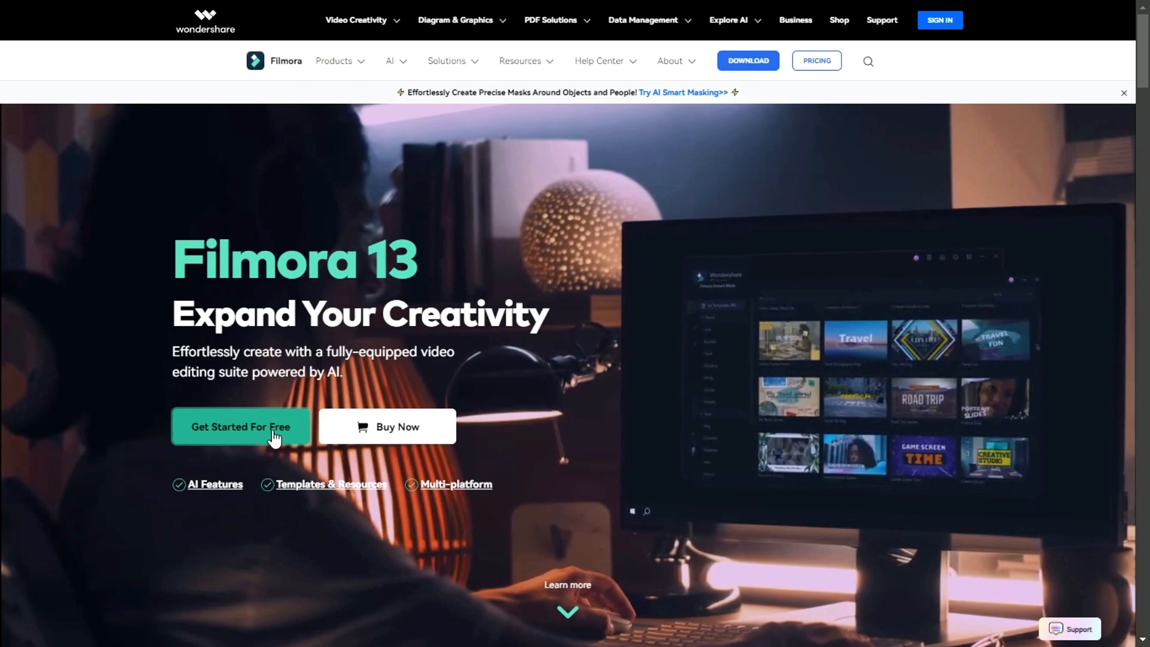
{"action": "left_click", "coordinate": [241, 427]}
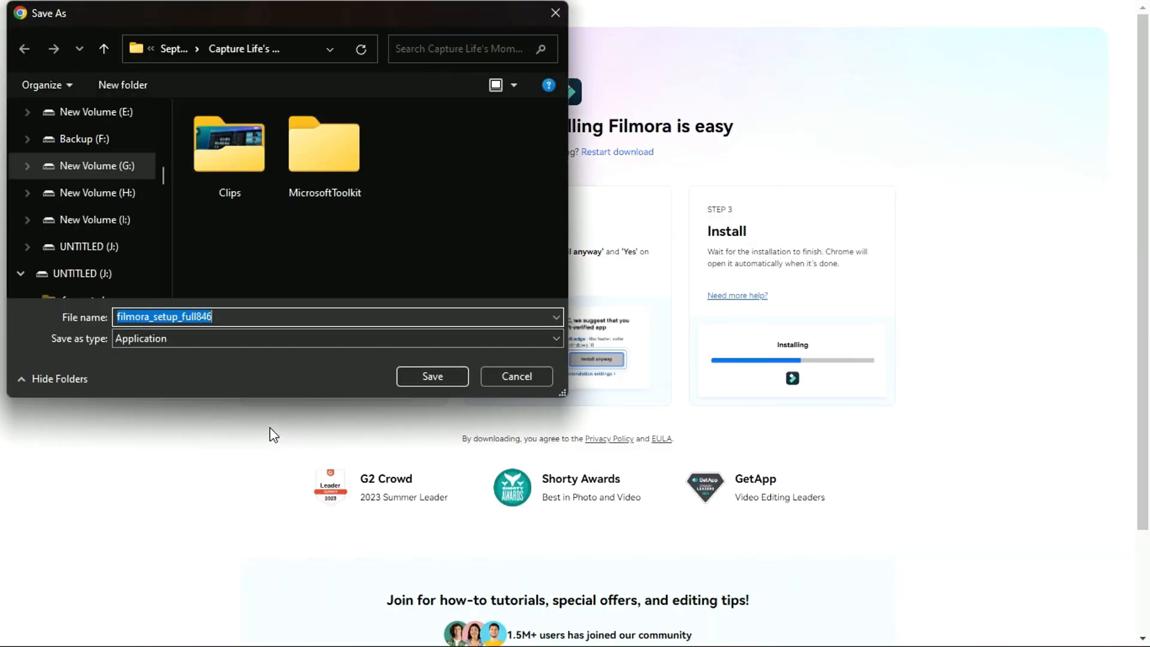
{"action": "left_click", "coordinate": [431, 375]}
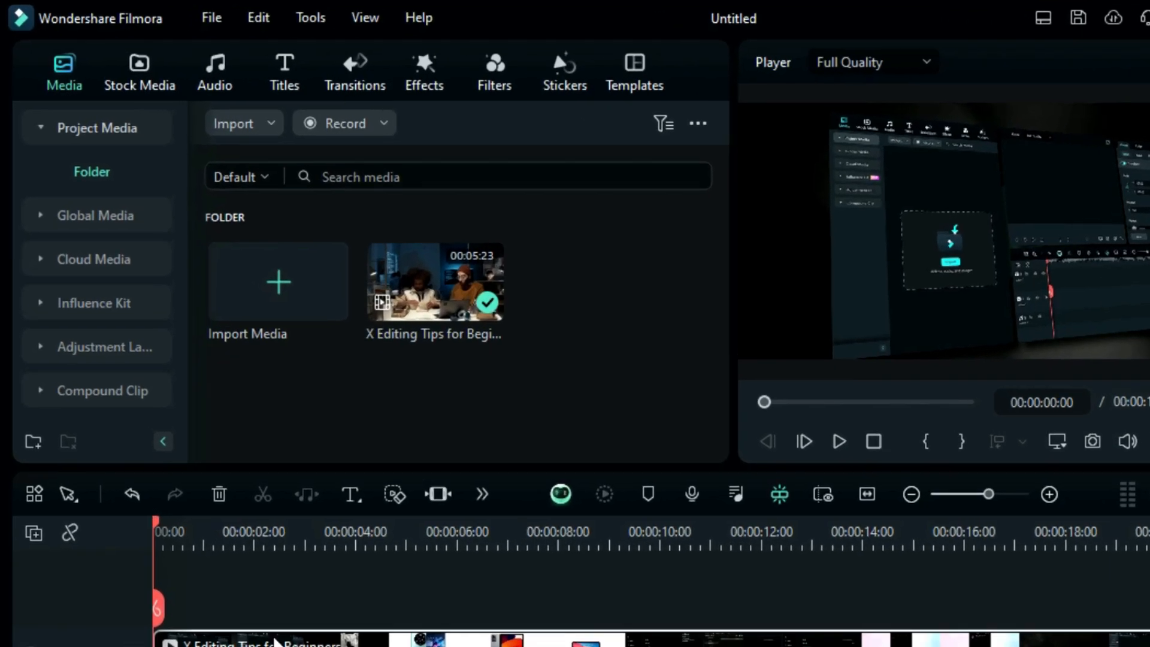
- Start speech-to-text transcription of the clip from AI Captions under Titles
{"action": "left_click", "coordinate": [284, 69]}
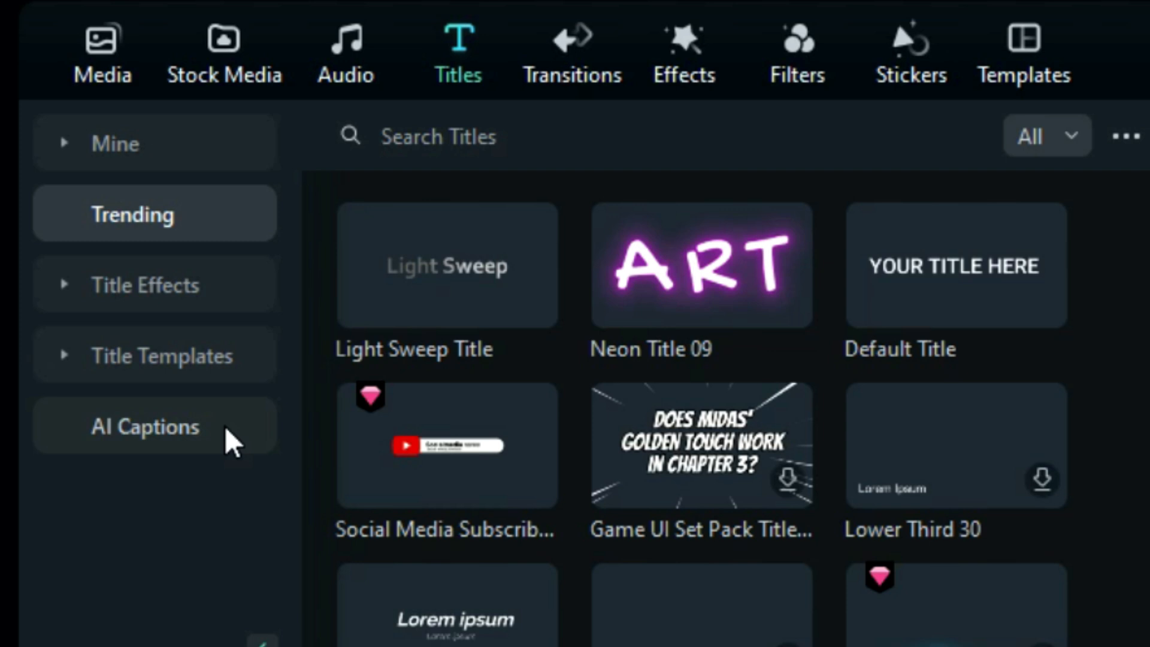
{"action": "left_click", "coordinate": [144, 426]}
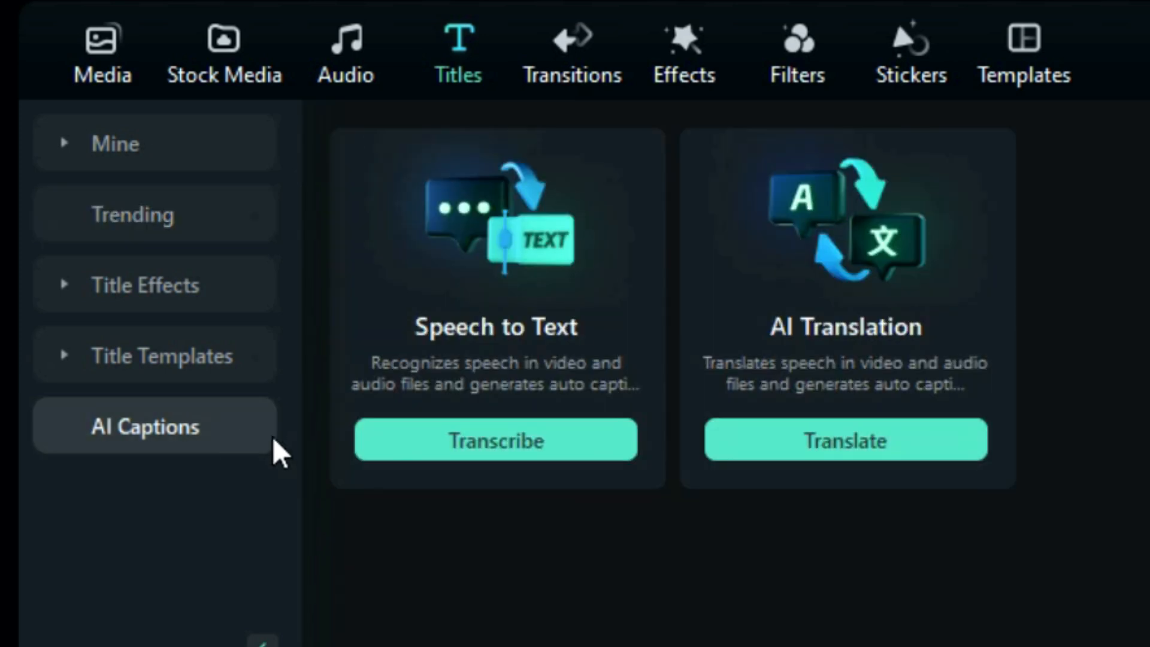
{"action": "left_click", "coordinate": [495, 439]}
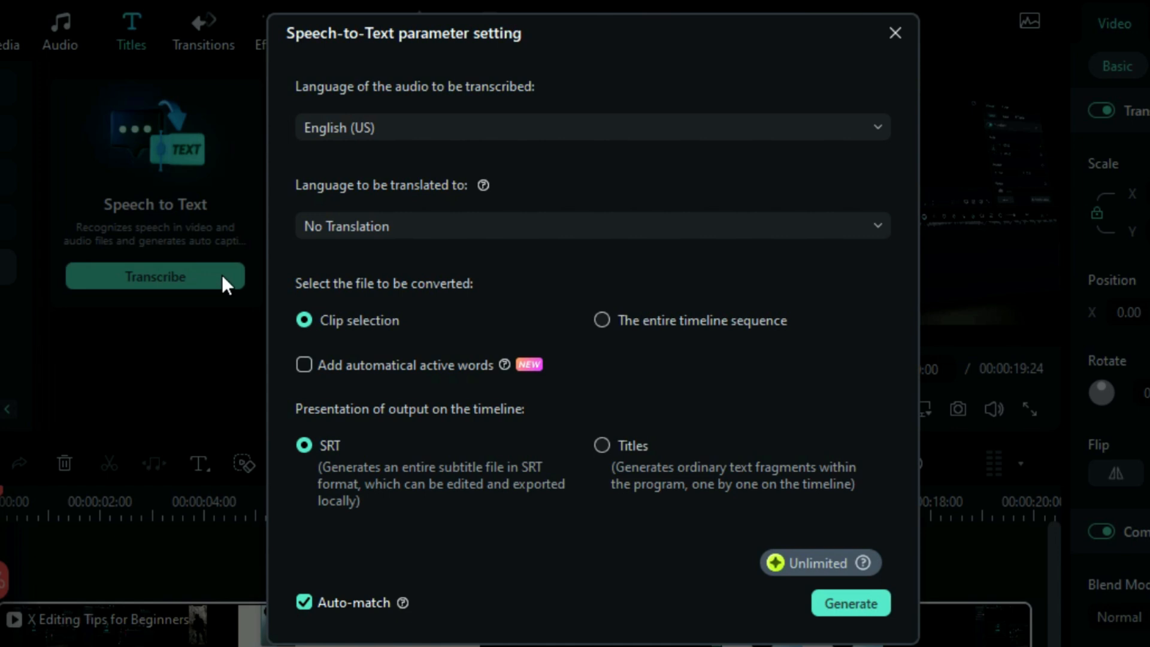
{"action": "left_click", "coordinate": [590, 127]}
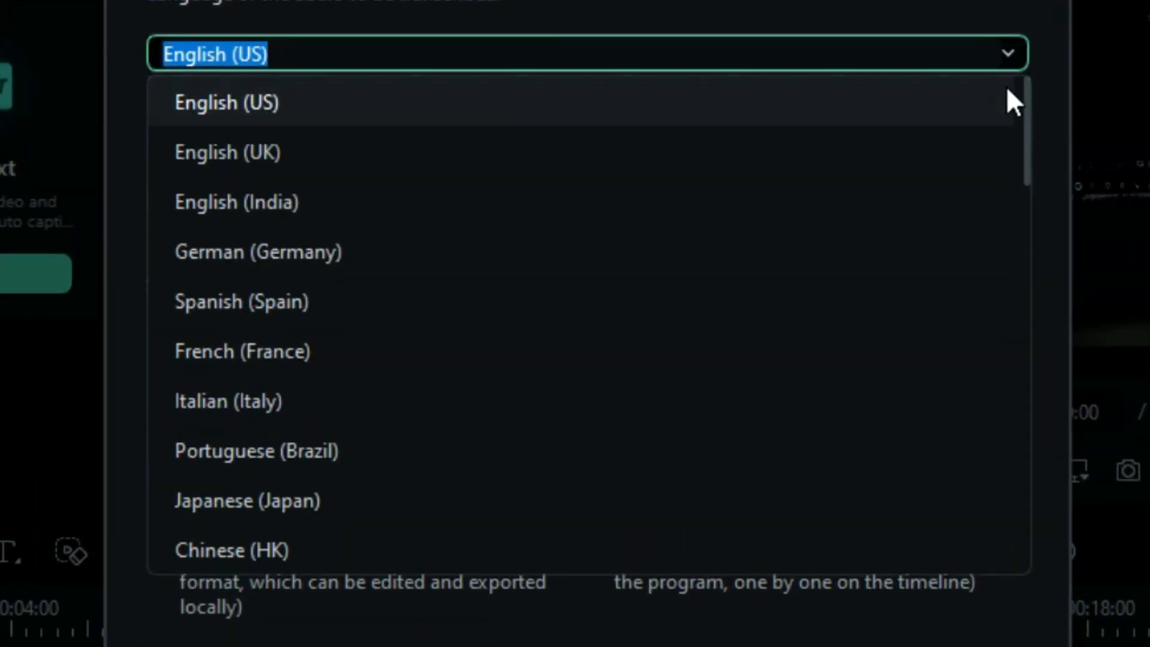
{"action": "scroll", "scroll_direction": "down", "scroll_amount": 3}
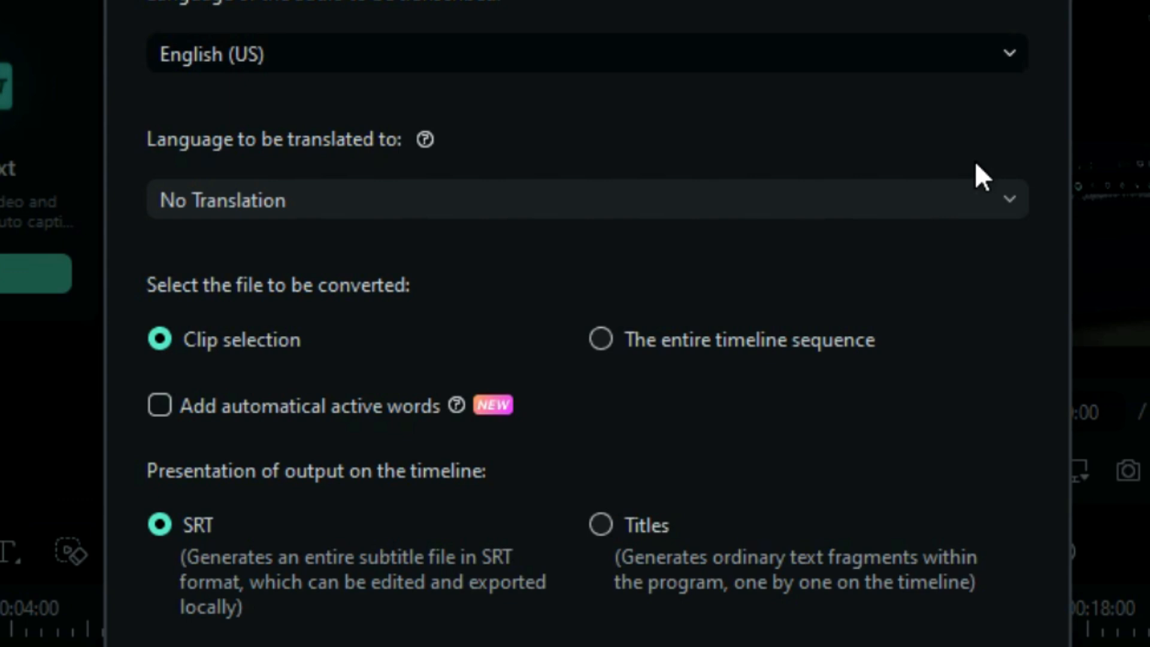
{"action": "left_click", "coordinate": [584, 200]}
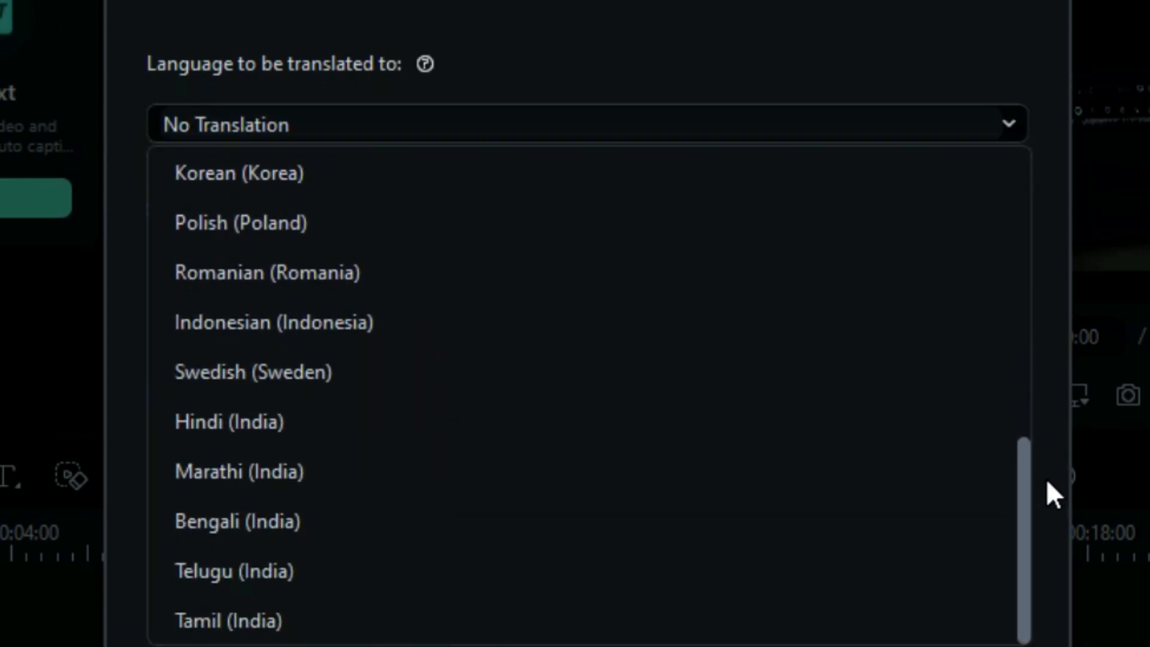
{"action": "left_click", "coordinate": [1010, 124]}
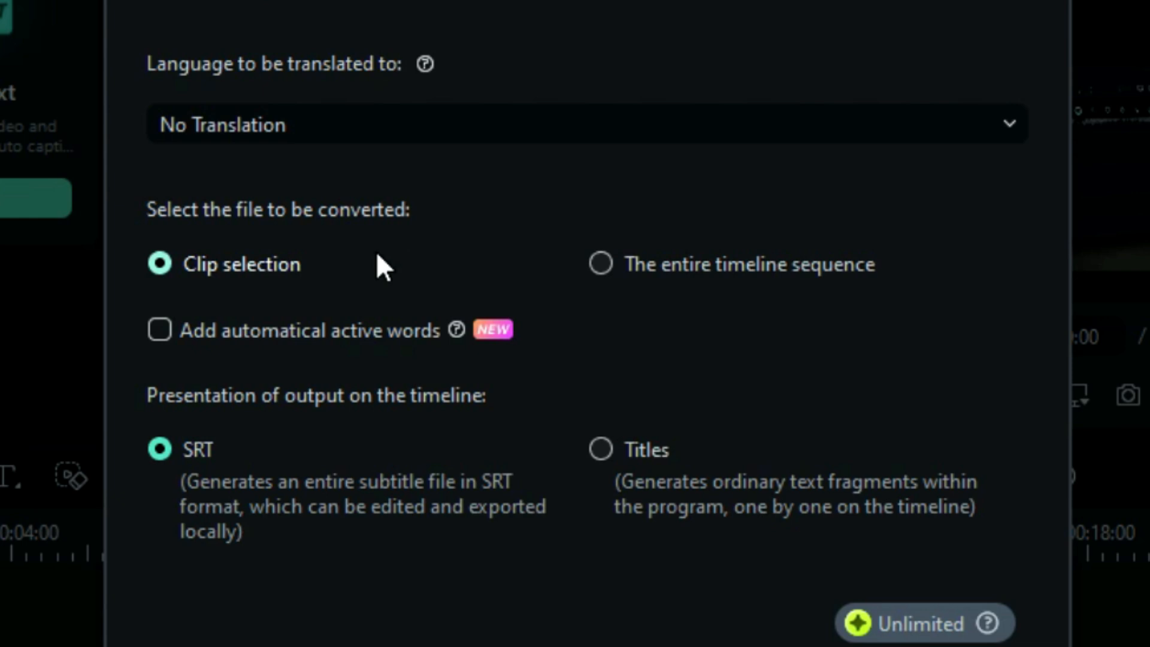
- Caption only the selected clip as Titles with automatic active words and generate
{"action": "left_click", "coordinate": [600, 264]}
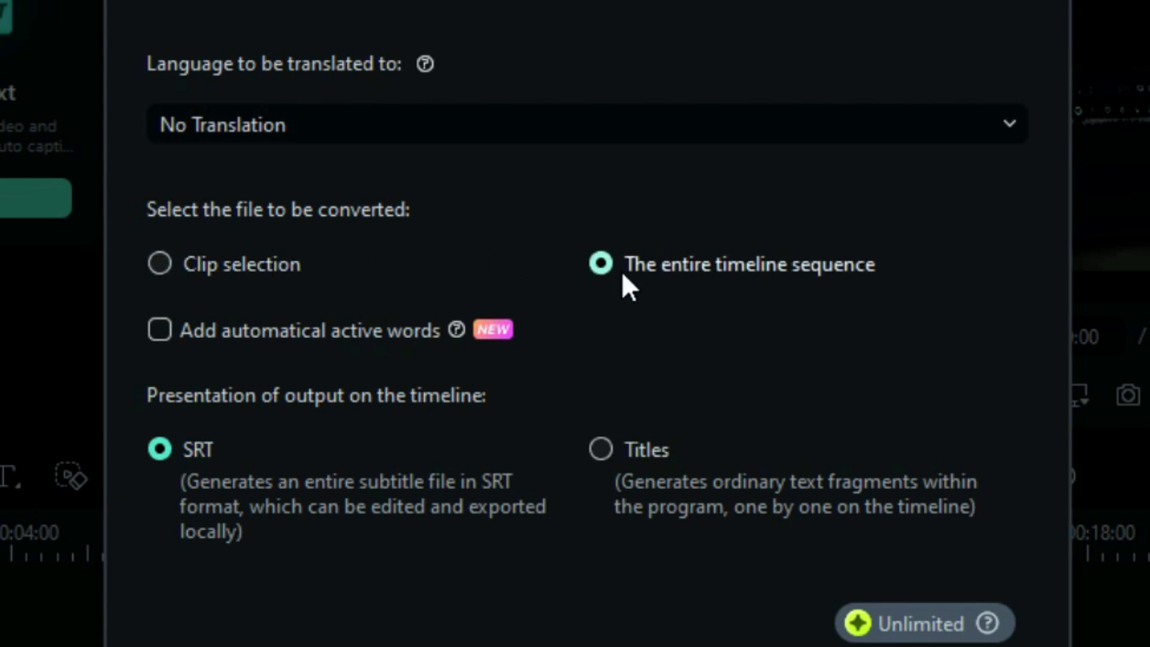
{"action": "left_click", "coordinate": [159, 263]}
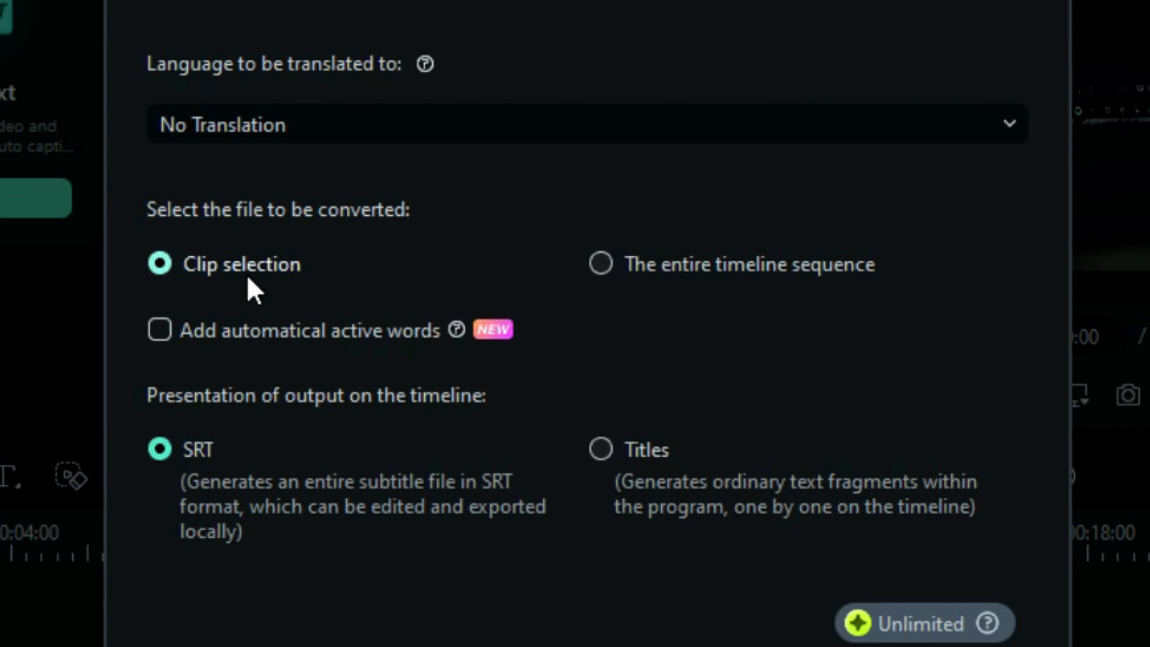
{"action": "left_click", "coordinate": [600, 449]}
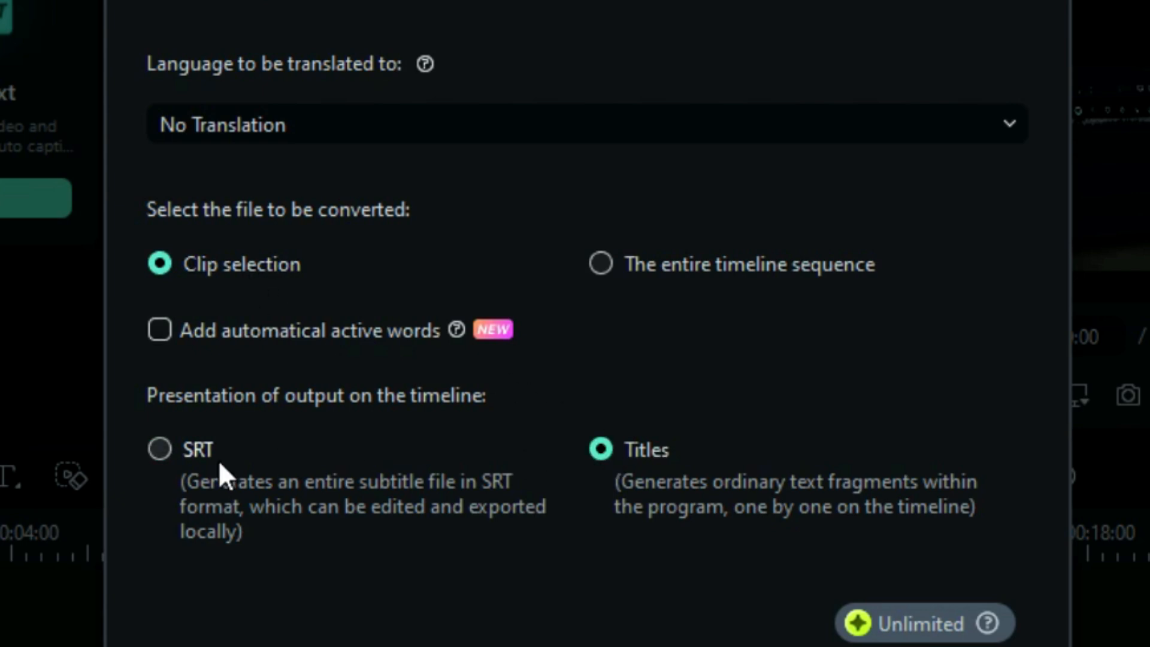
{"action": "left_click", "coordinate": [160, 449]}
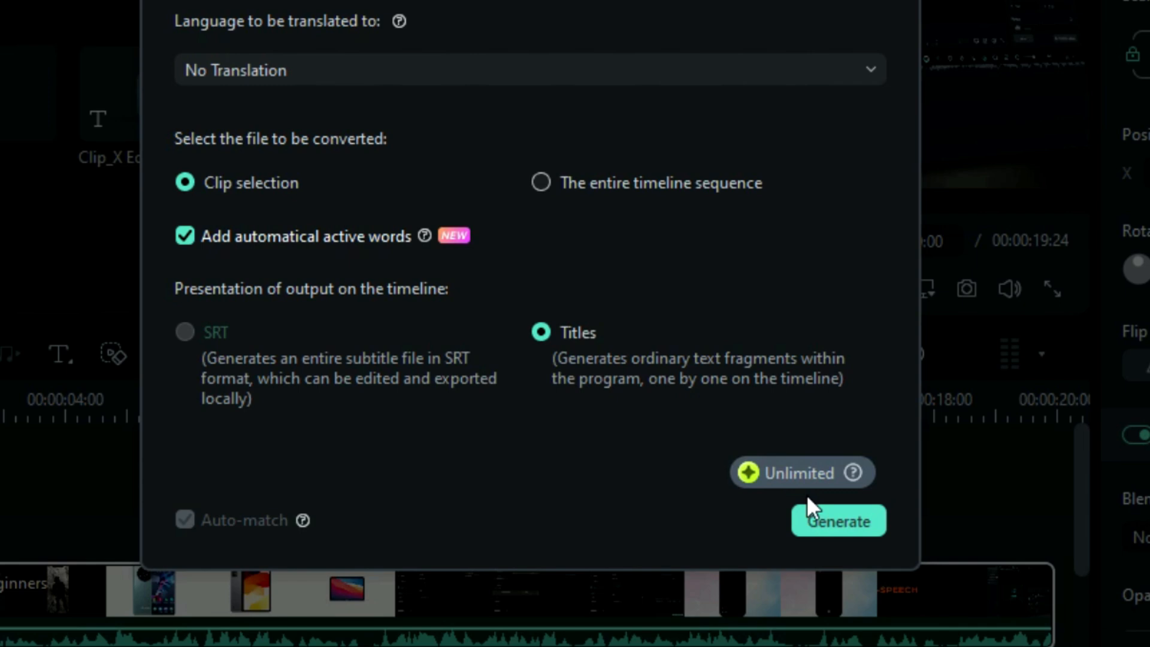
{"action": "left_click", "coordinate": [836, 521]}
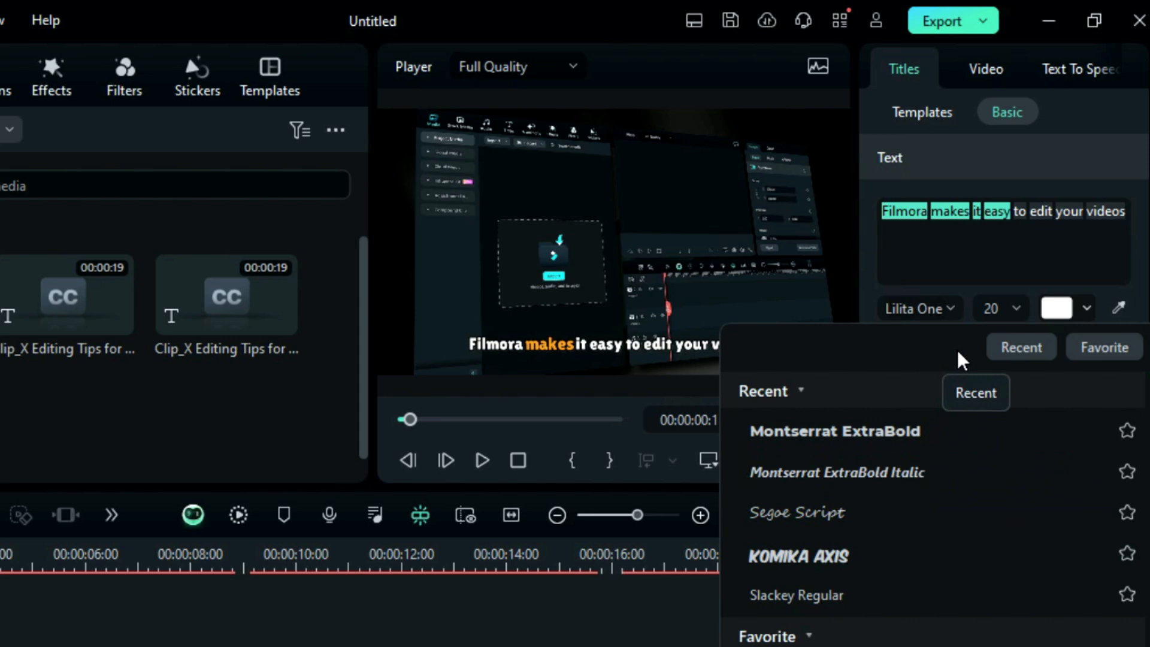
- Apply the Lilita One font to the caption title from recently used fonts
{"action": "left_click", "coordinate": [991, 308]}
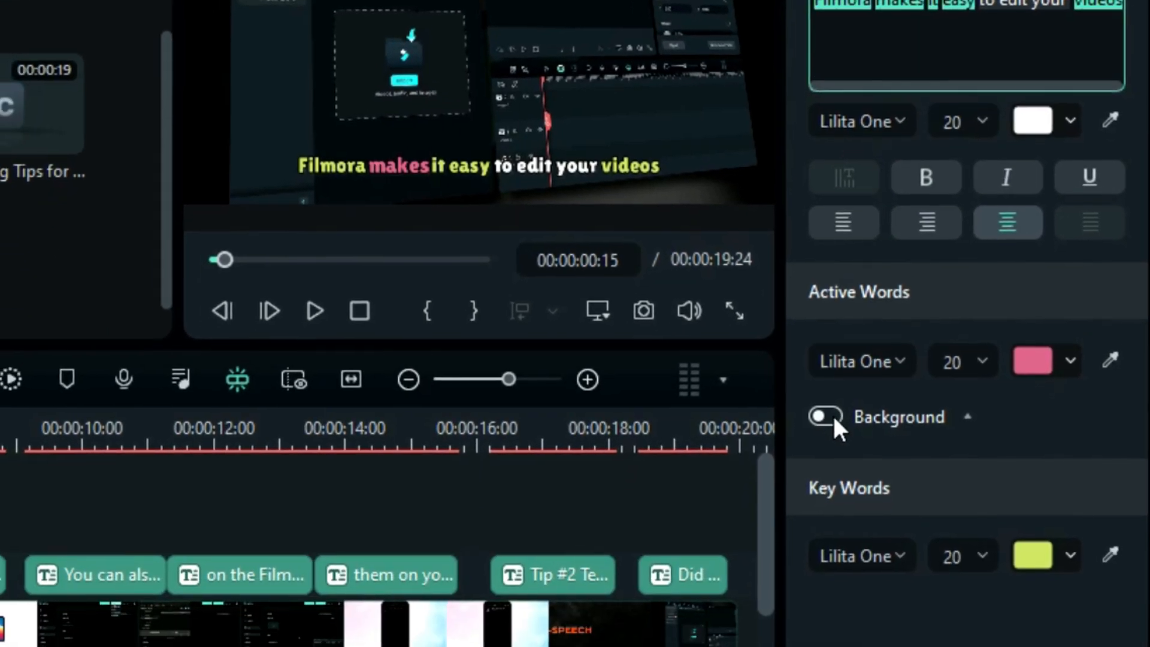
- Give active words a white background with radius 25 and spread 100
{"action": "left_click", "coordinate": [824, 416]}
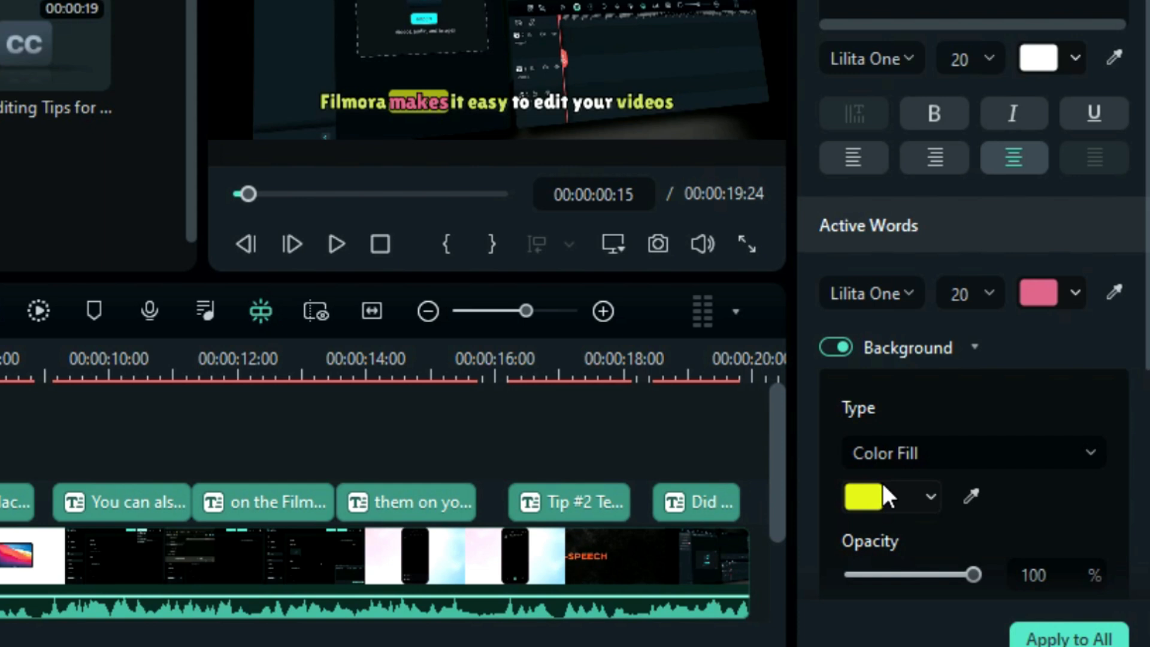
{"action": "left_click", "coordinate": [863, 495]}
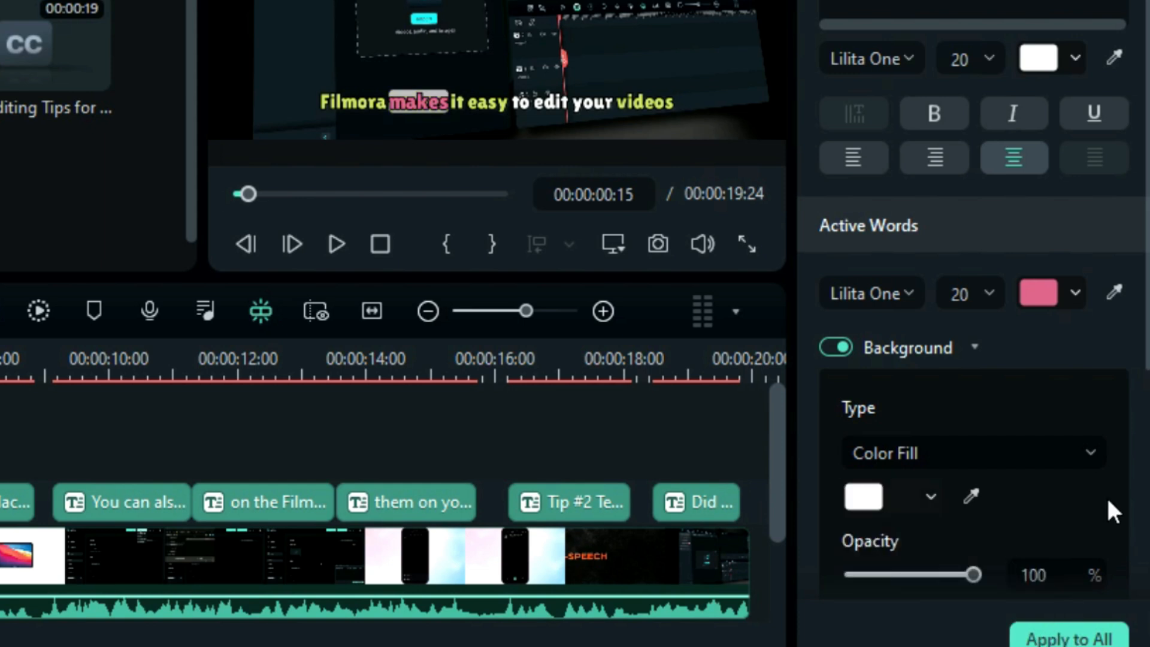
{"action": "scroll", "scroll_direction": "down", "scroll_amount": 3}
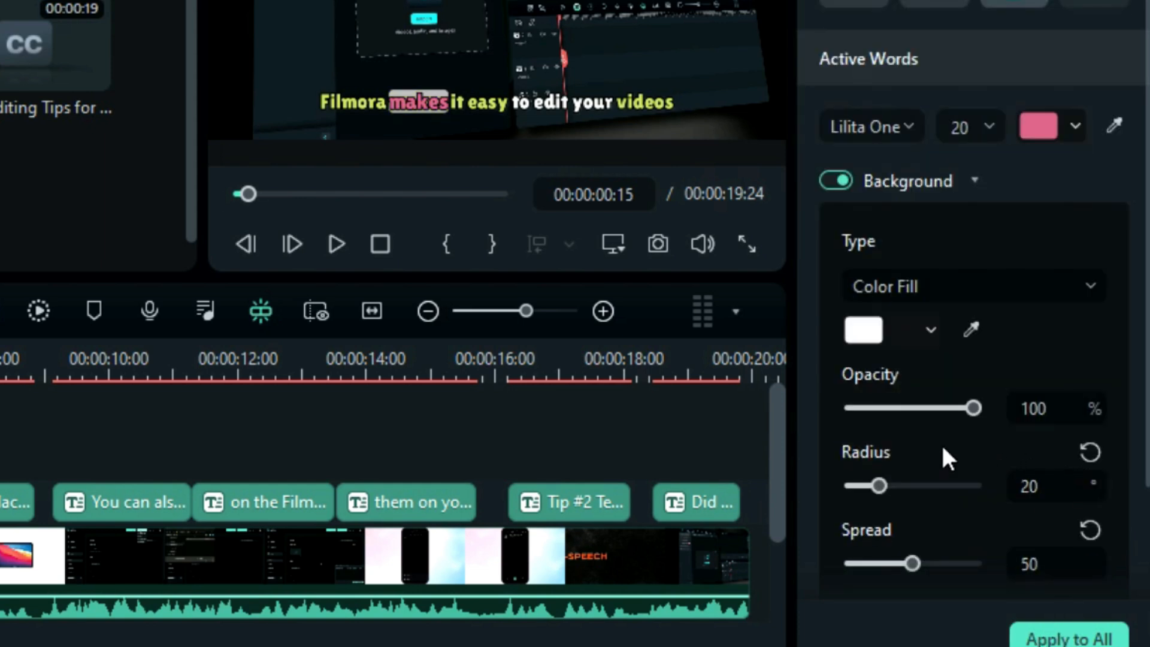
{"action": "left_click_drag", "start_coordinate": [870, 485], "coordinate": [887, 485]}
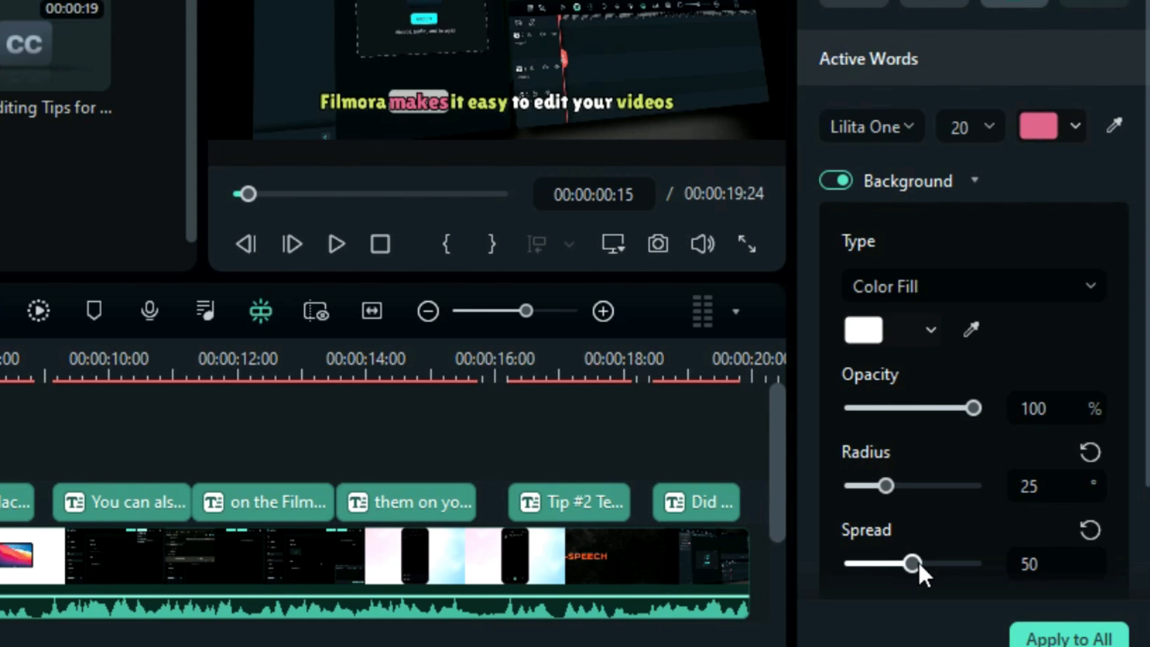
{"action": "left_click_drag", "start_coordinate": [912, 562], "coordinate": [972, 563]}
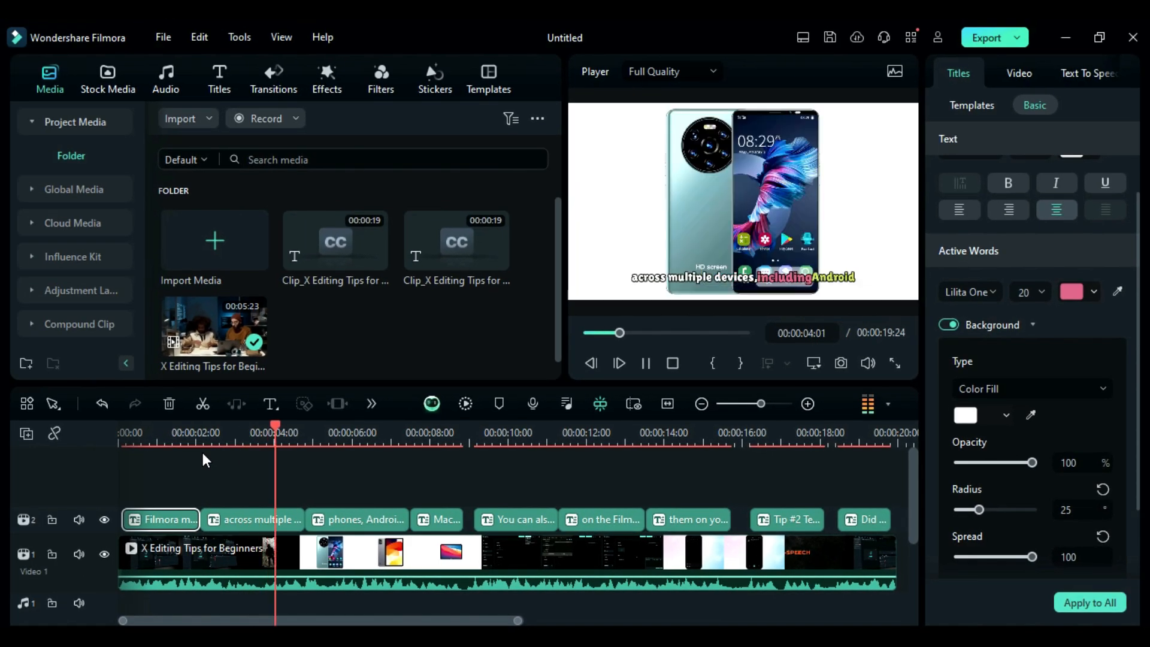
- Play the preview to check the animated captions over the video
{"action": "left_click", "coordinate": [352, 432]}
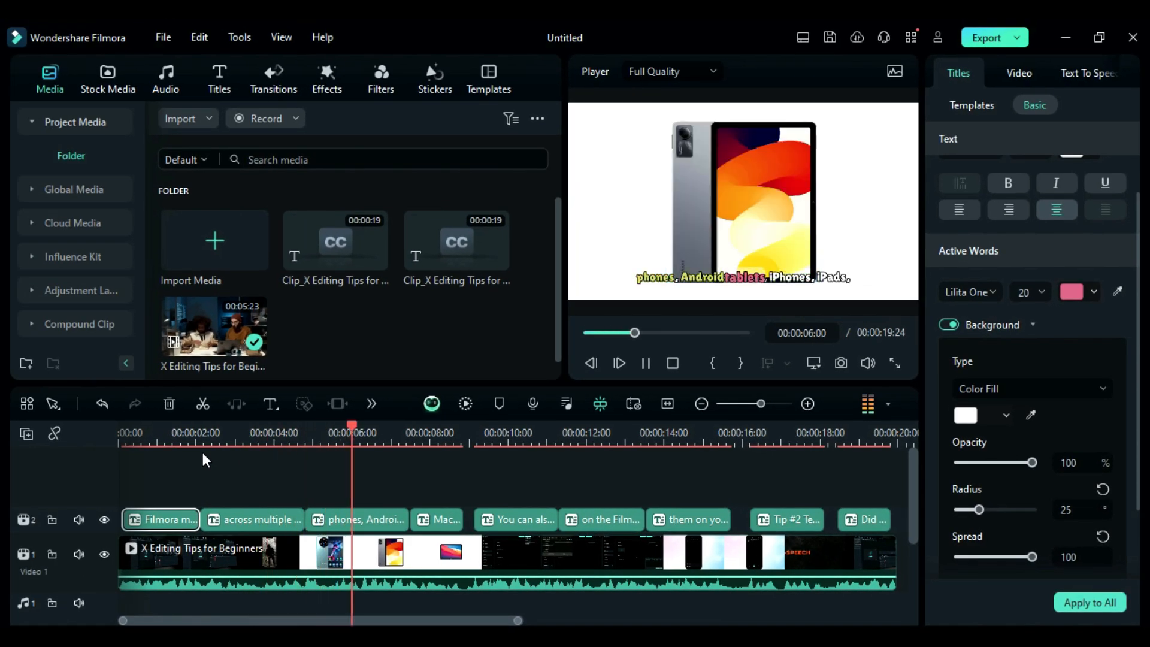